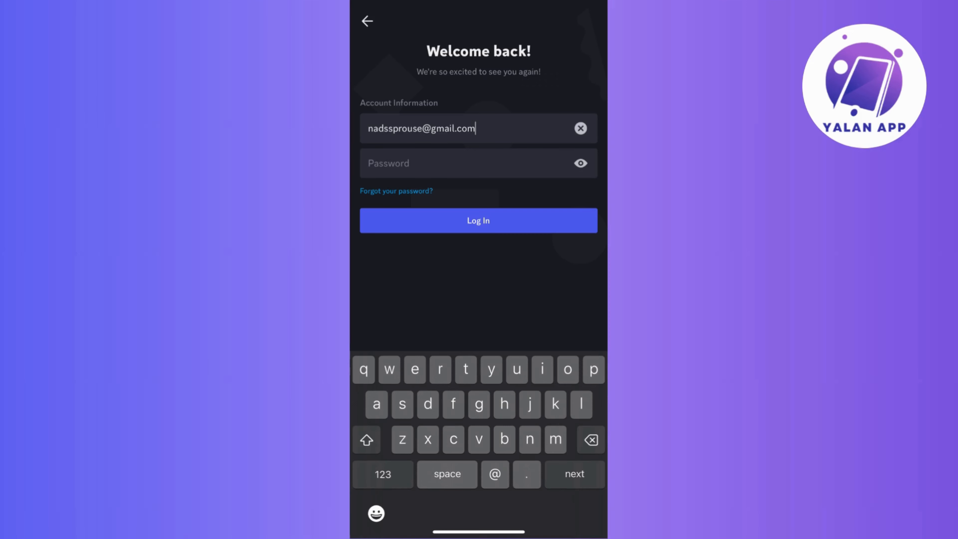
Follow the Discord reset email's Reset Password link to the Change Your Password page
{"action": "left_click", "coordinate": [395, 190]}
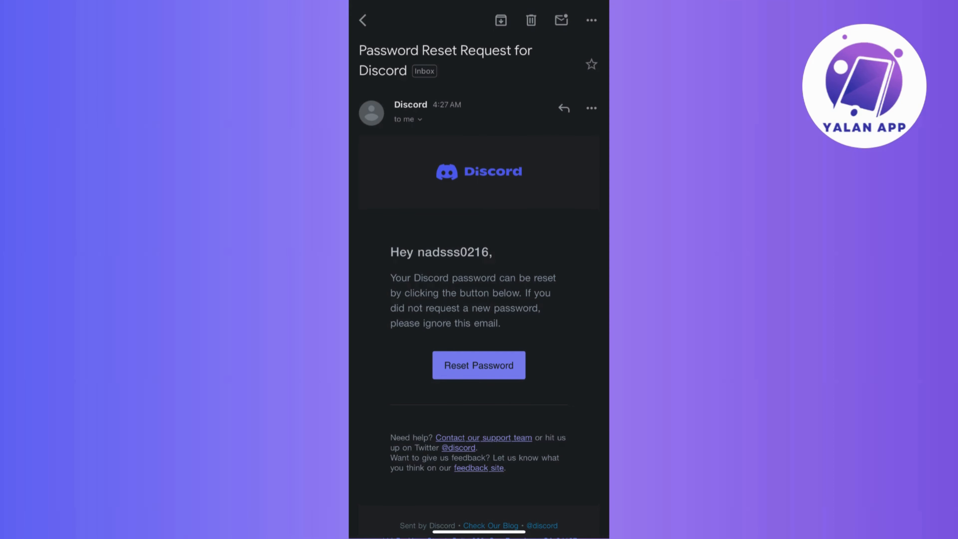
{"action": "left_click", "coordinate": [479, 364]}
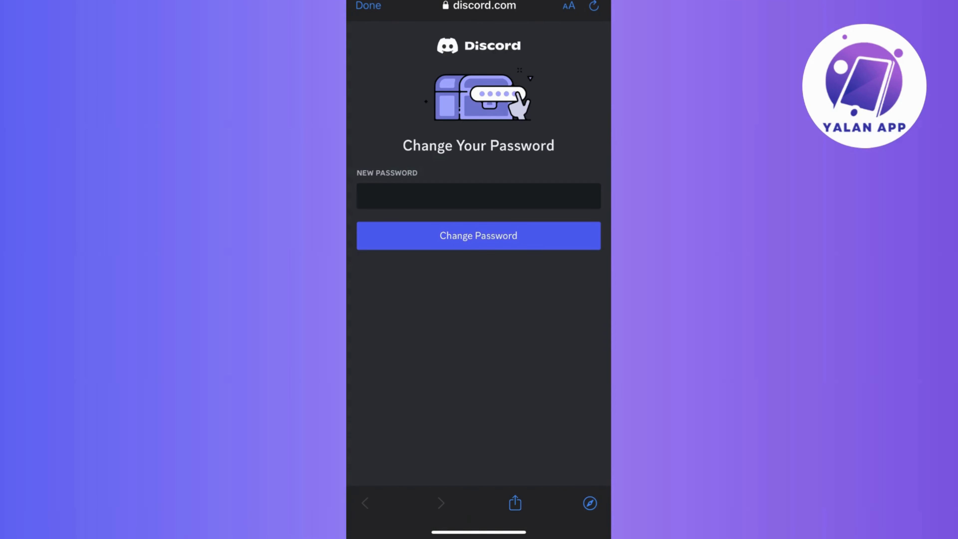